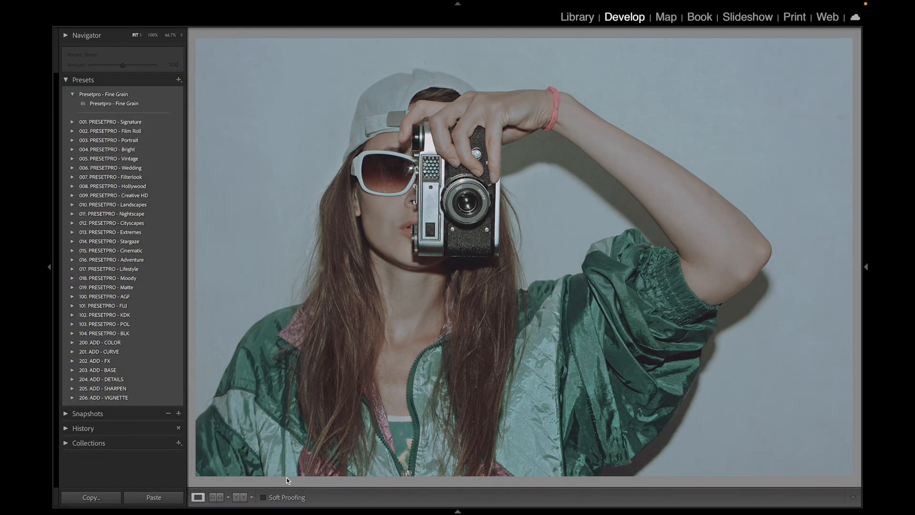
# Step: Apply the FUJI - Negative ++ preset from the 101. PRESETPRO - FUJI collection to the portrait
pyautogui.click(115, 103)
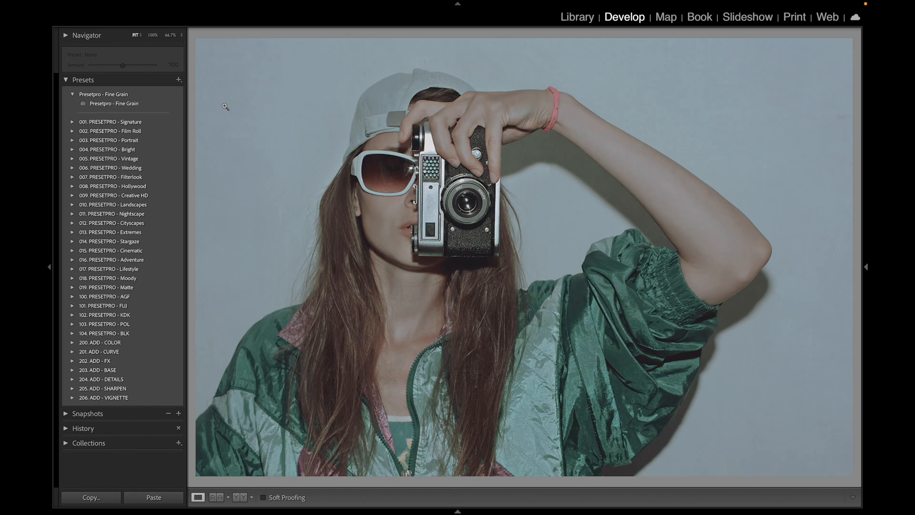
pyautogui.click(114, 103)
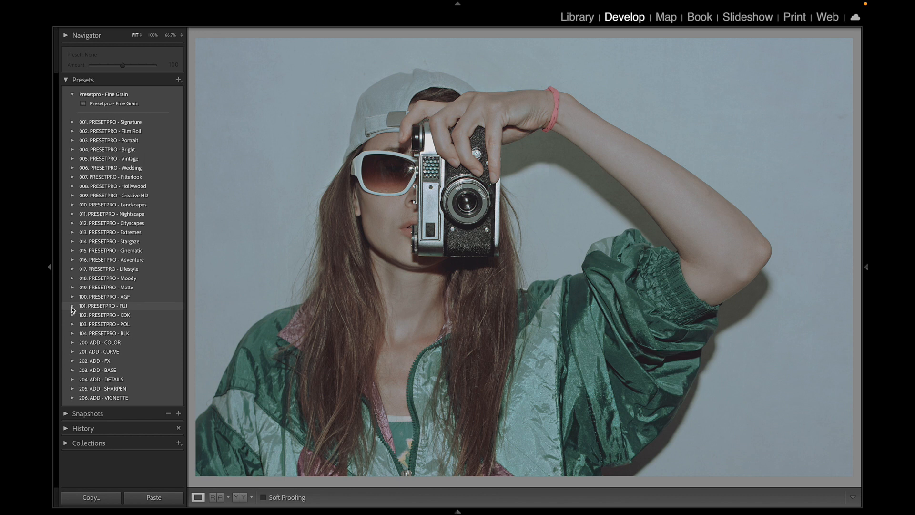
pyautogui.click(72, 305)
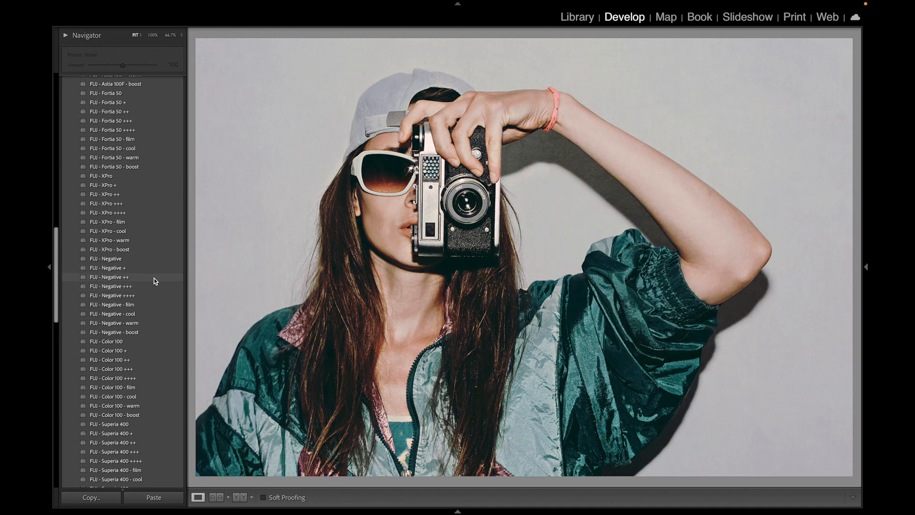
pyautogui.click(110, 276)
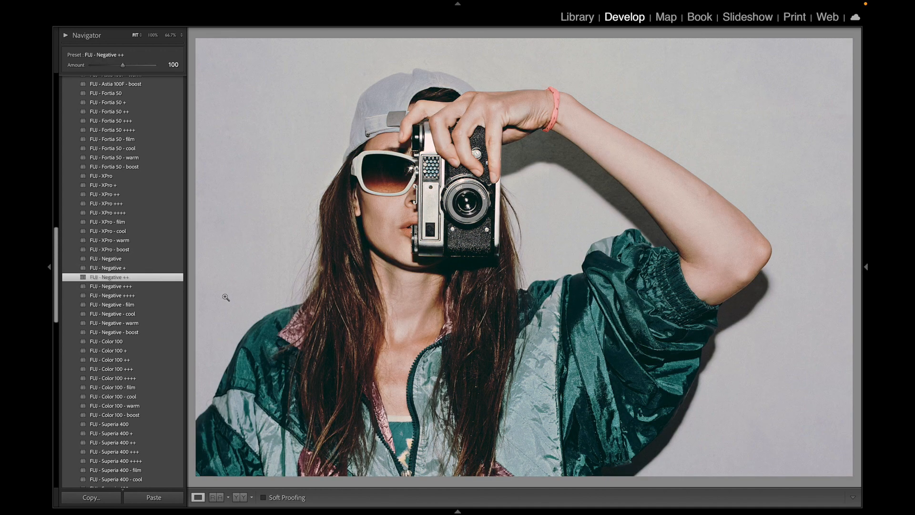
pyautogui.click(865, 269)
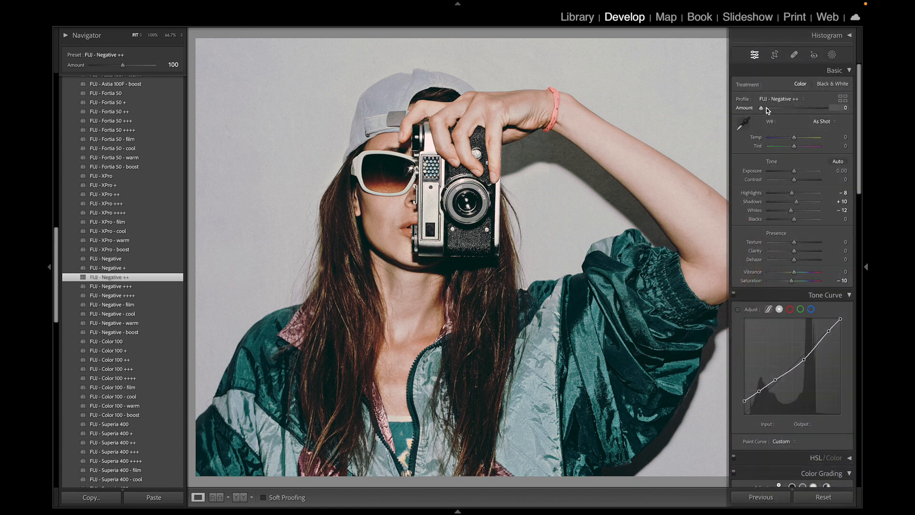
# Step: Try the profile Amount at 112, then settle it at 69
pyautogui.moveTo(776, 108); pyautogui.dragTo(797, 107)
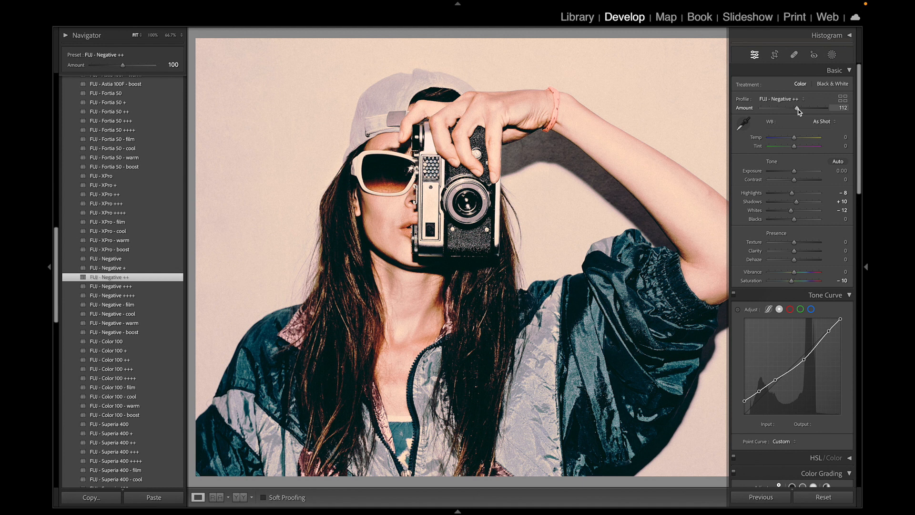
pyautogui.moveTo(799, 110); pyautogui.dragTo(784, 110)
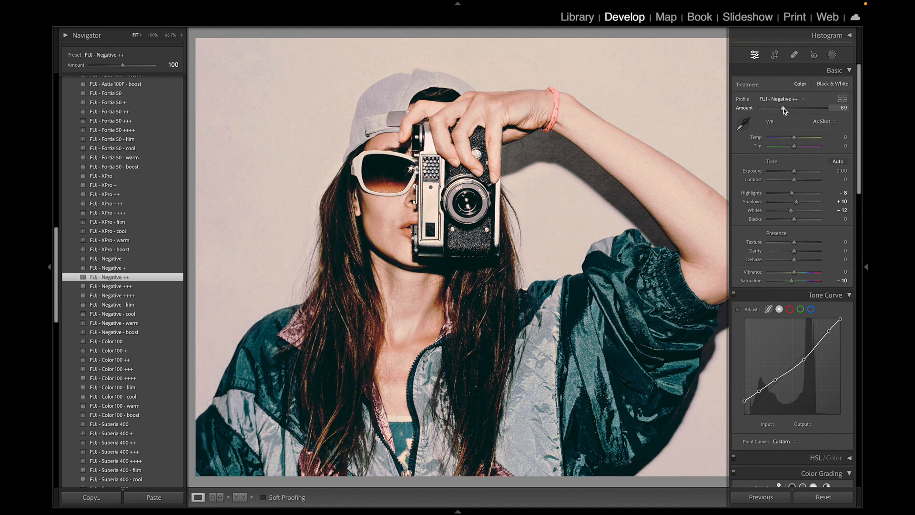
pyautogui.press('Tab')
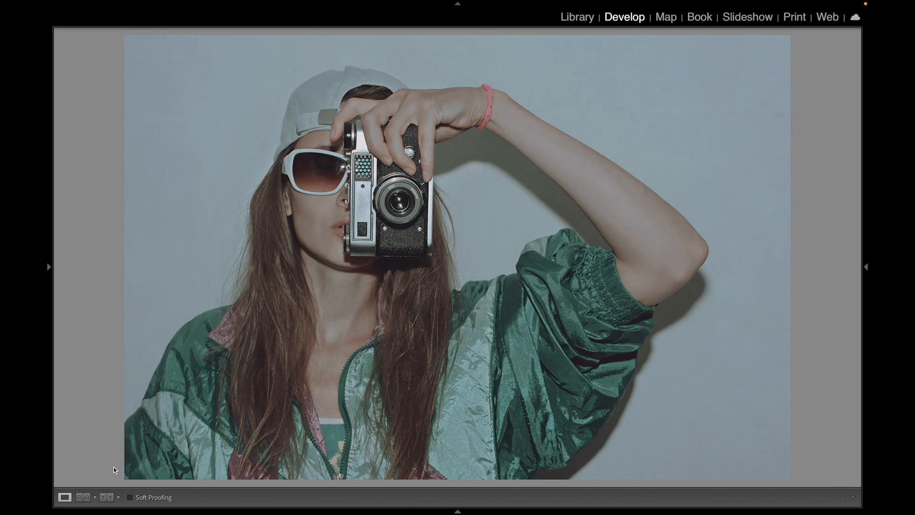
# Step: Show the Presets panel again beside the film-graded portrait
pyautogui.click(49, 267)
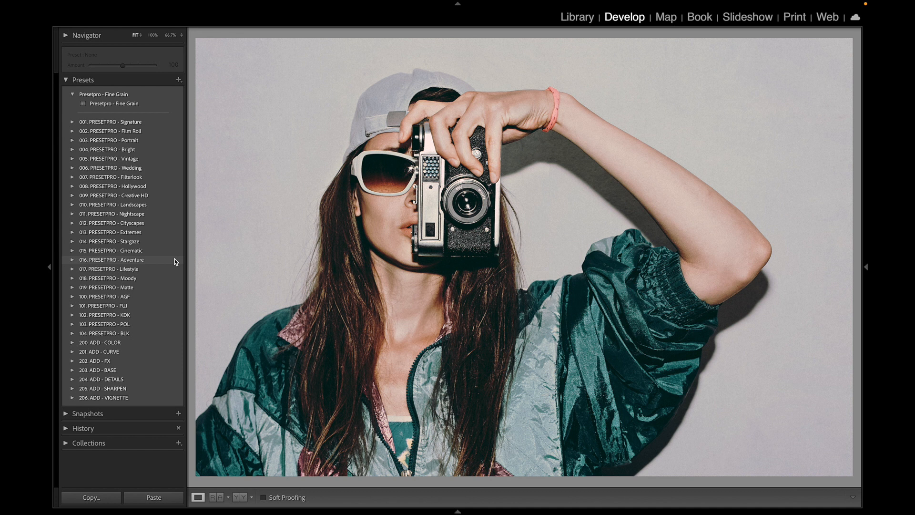
pyautogui.moveTo(132, 149)
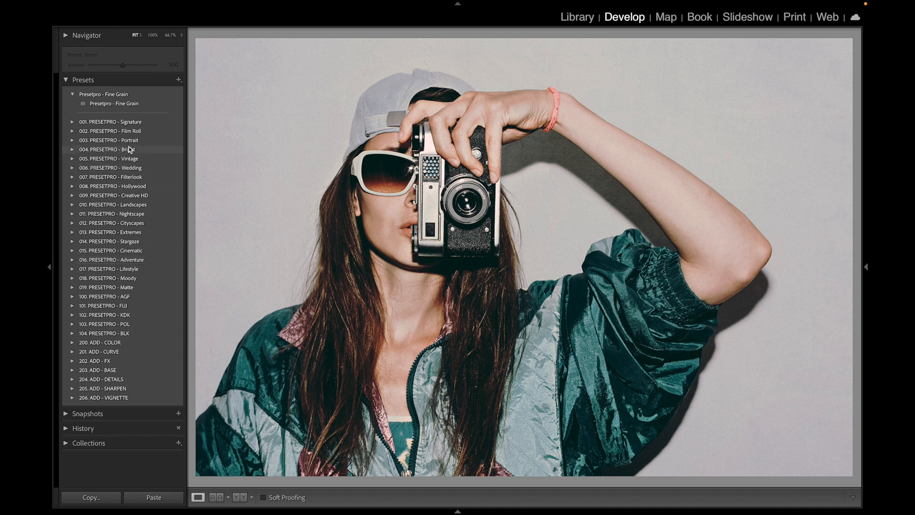